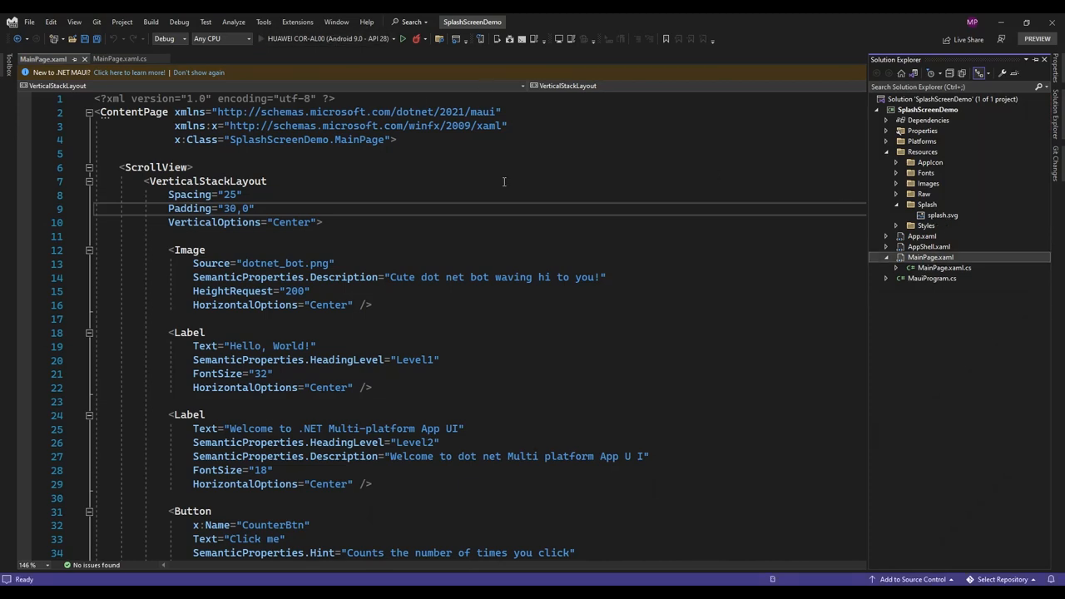
# Permanently delete the default splash.svg and add google.svg to the Splash resources folder.
pyautogui.click(400, 38)
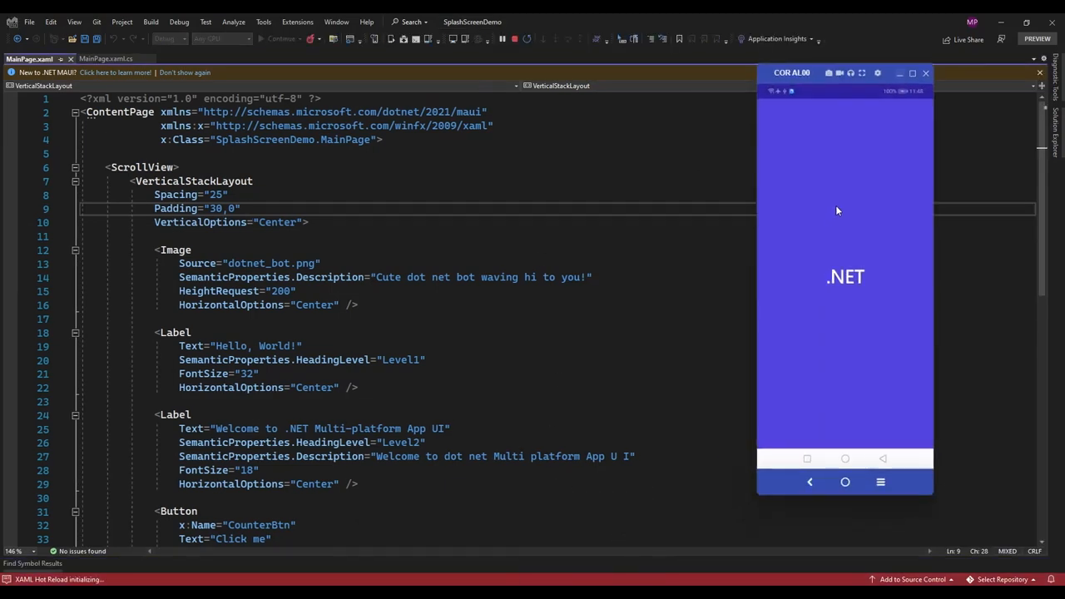
pyautogui.moveTo(833, 263)
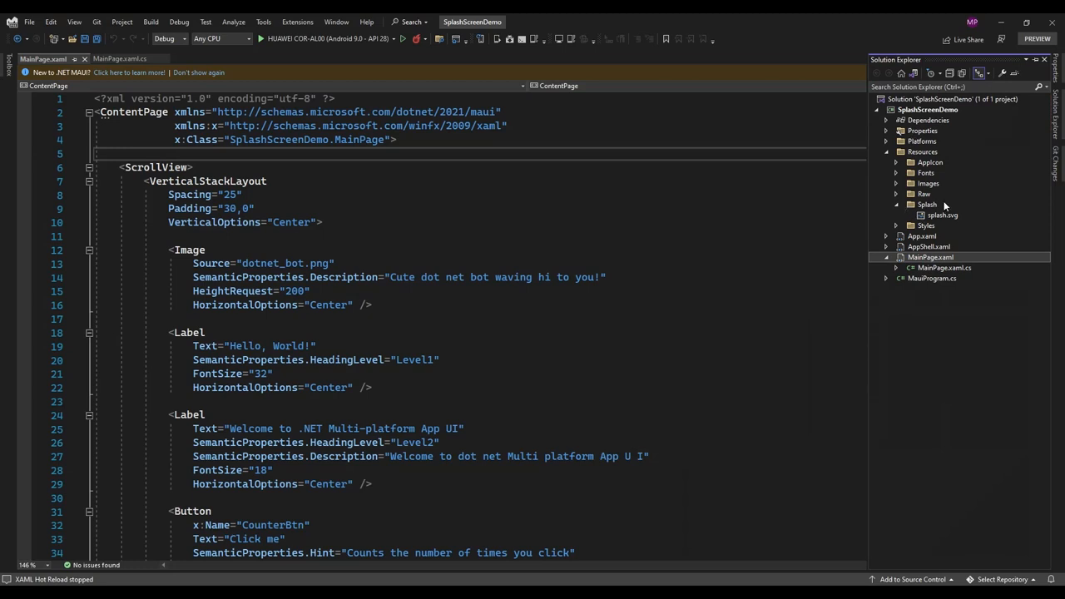
pyautogui.click(942, 215)
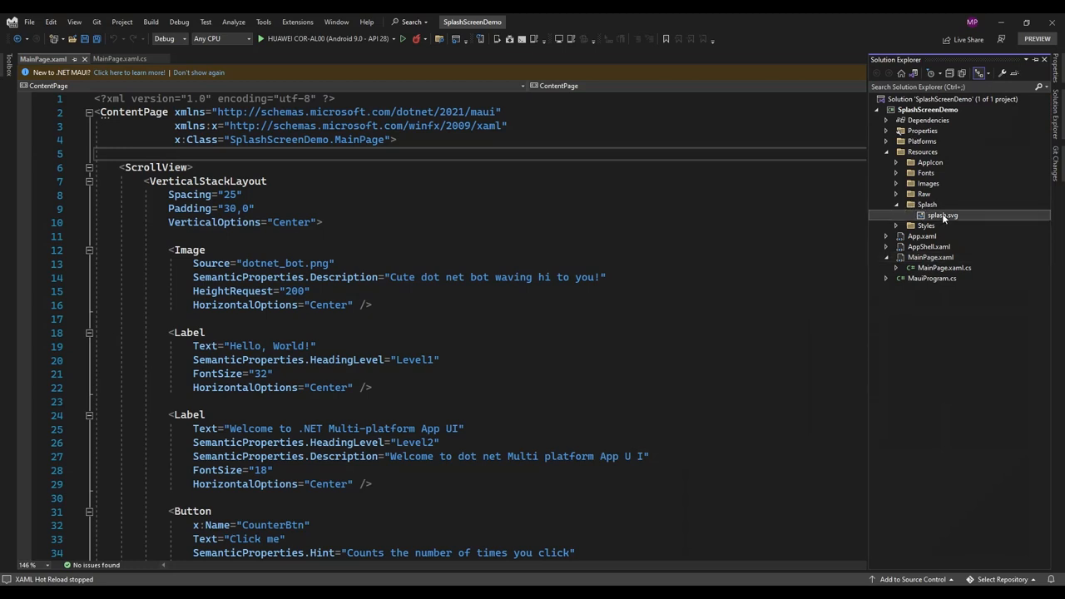
pyautogui.press('Delete')
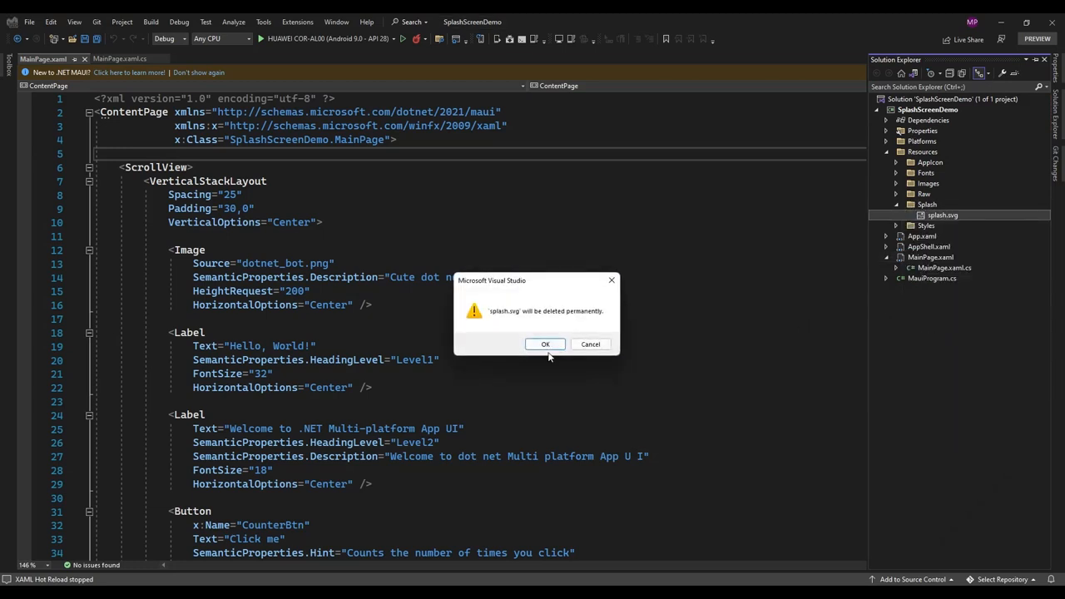
pyautogui.click(545, 344)
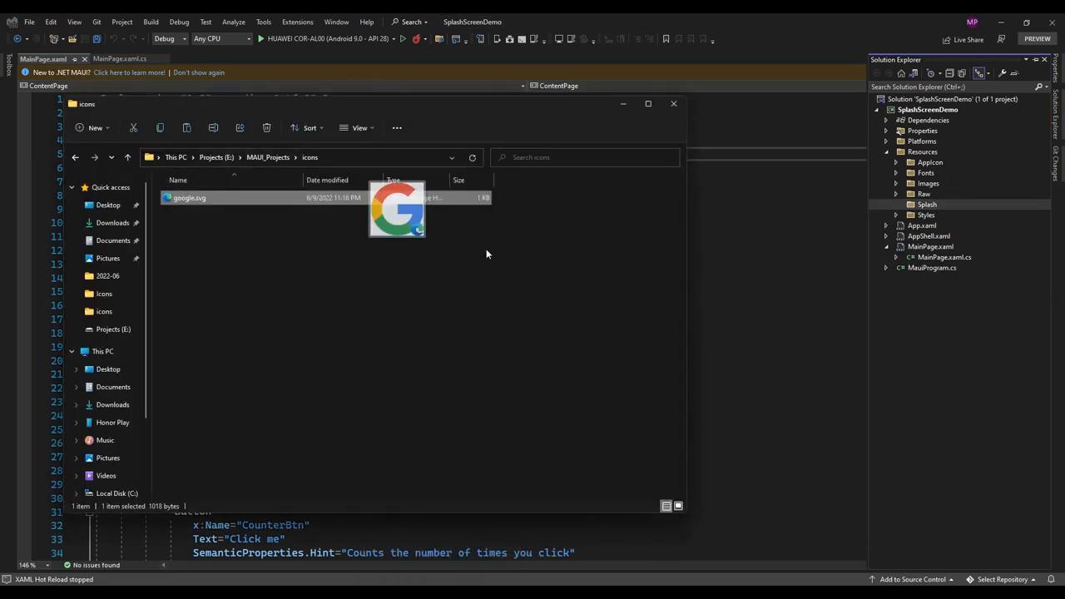
pyautogui.click(896, 205)
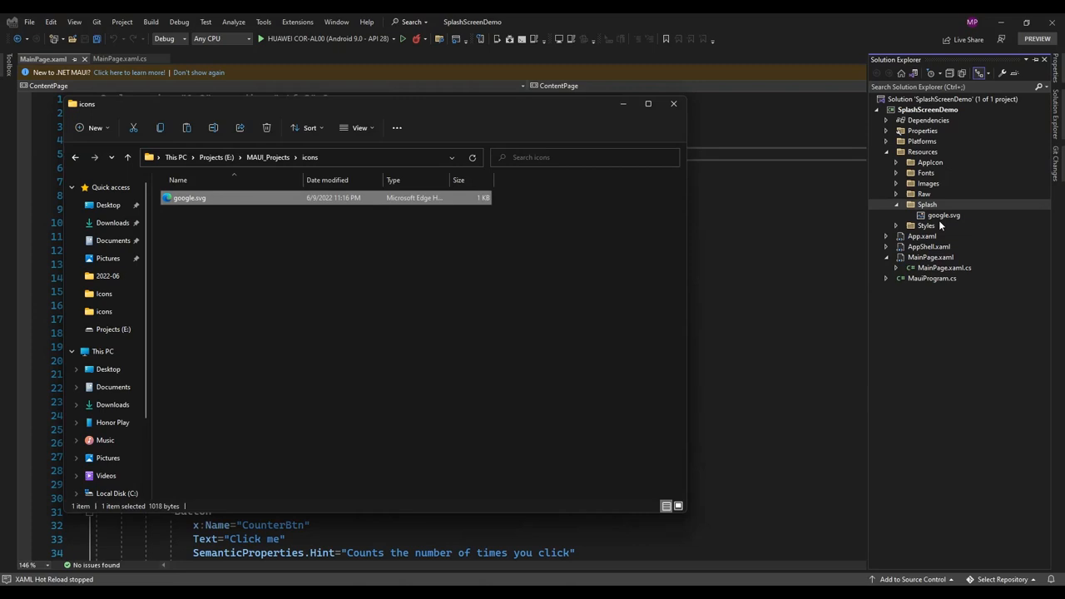
pyautogui.click(673, 104)
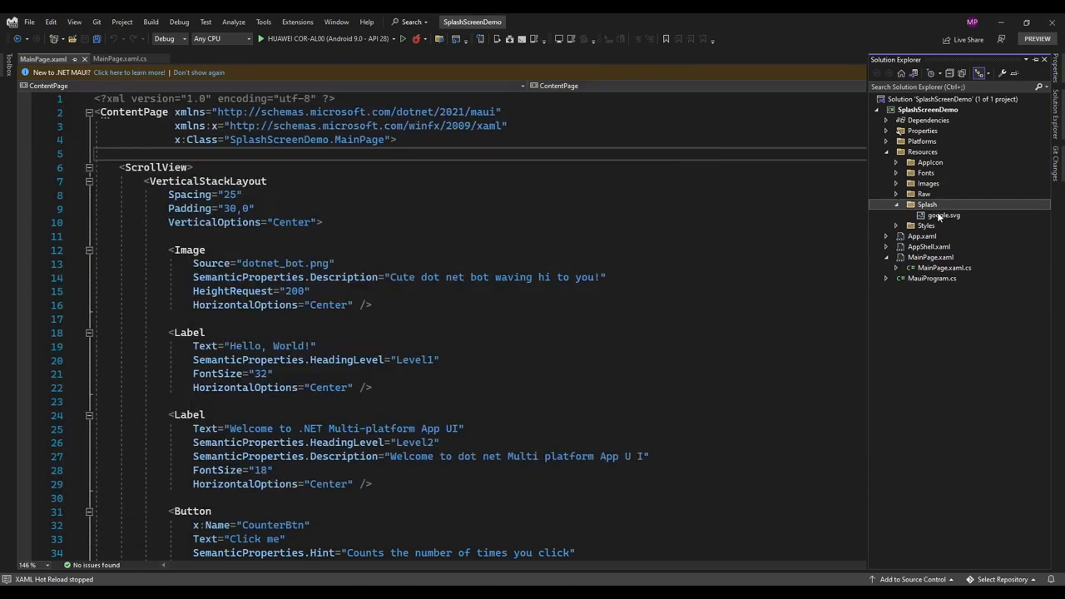
# Set google.svg's Build Action to MauiSplashScreen in its Properties.
pyautogui.rightClick(944, 215)
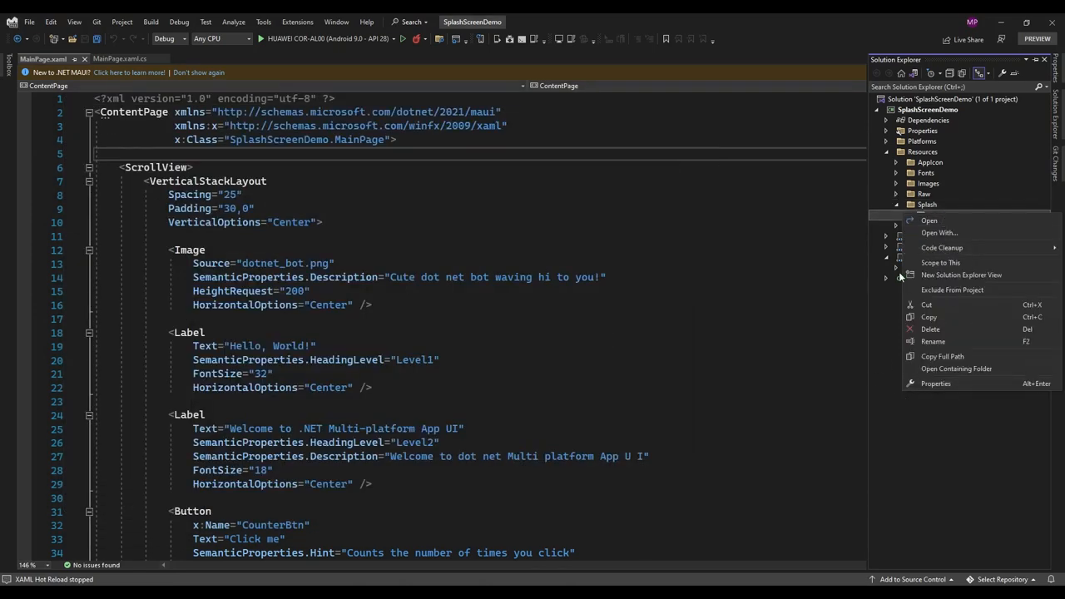
pyautogui.click(935, 383)
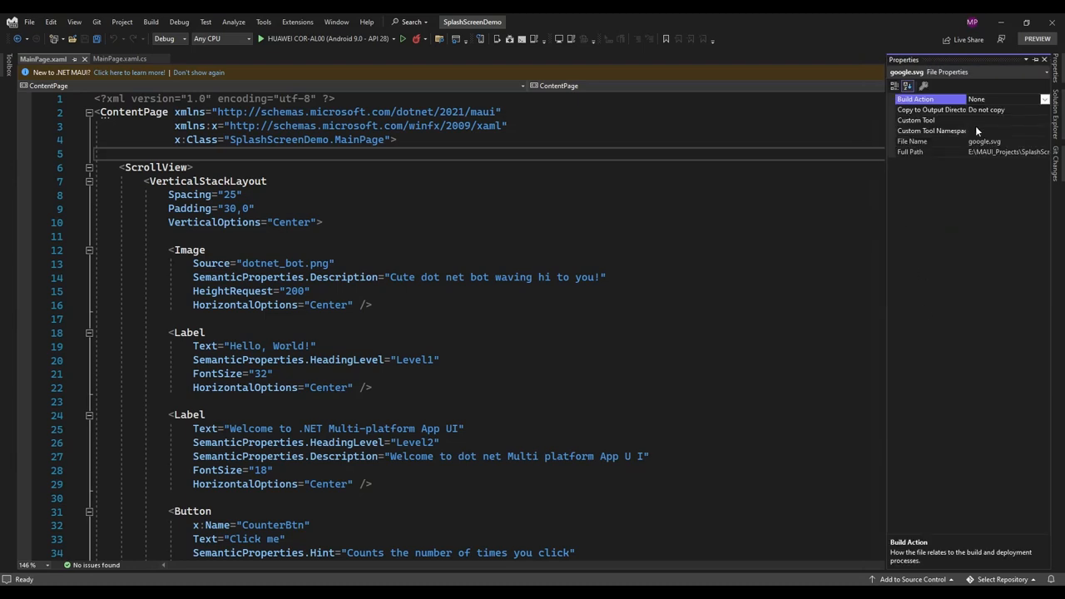
pyautogui.click(1044, 99)
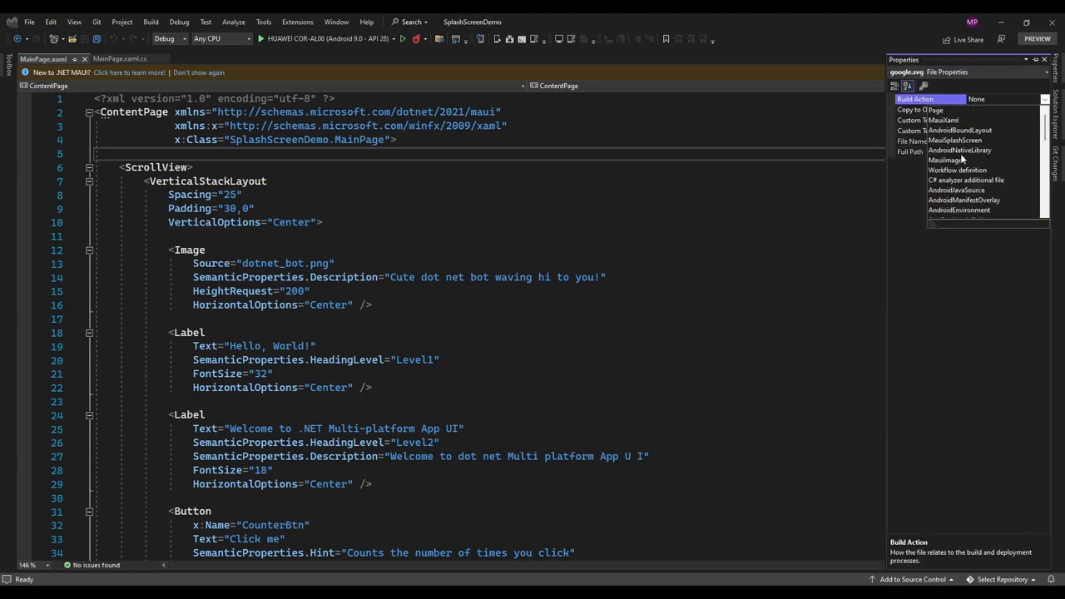
pyautogui.click(954, 139)
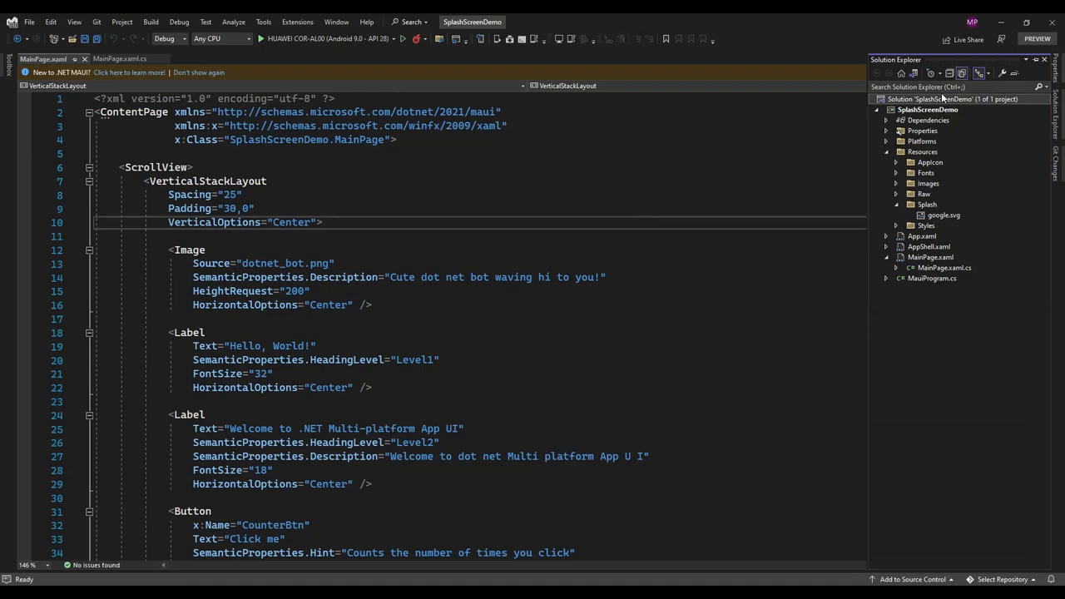
# Open the SplashScreenDemo project file and build, which reports splash.svg as missing.
pyautogui.rightClick(928, 109)
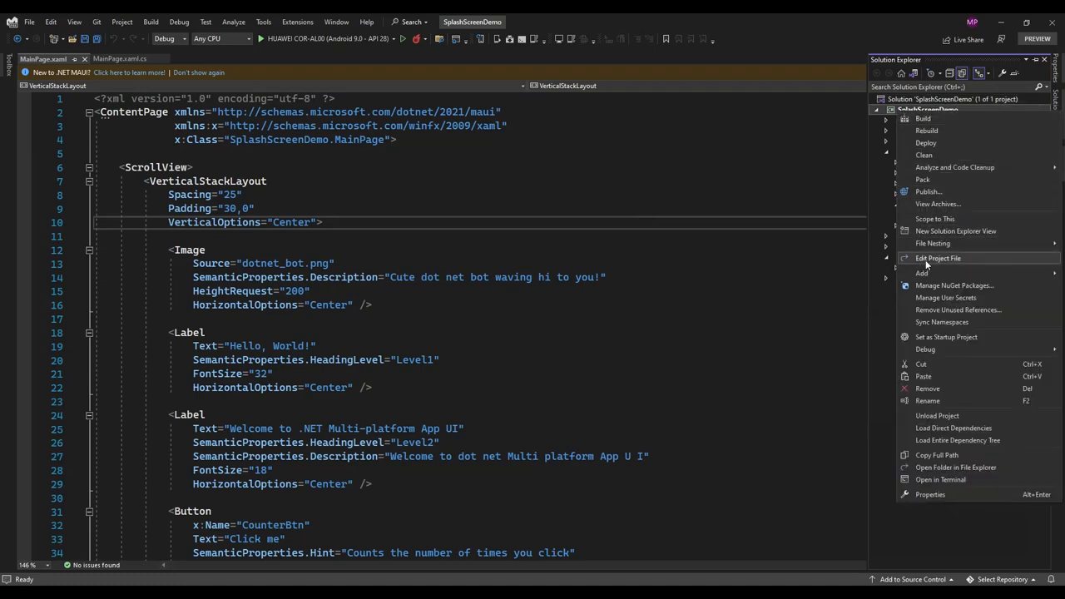
pyautogui.click(939, 258)
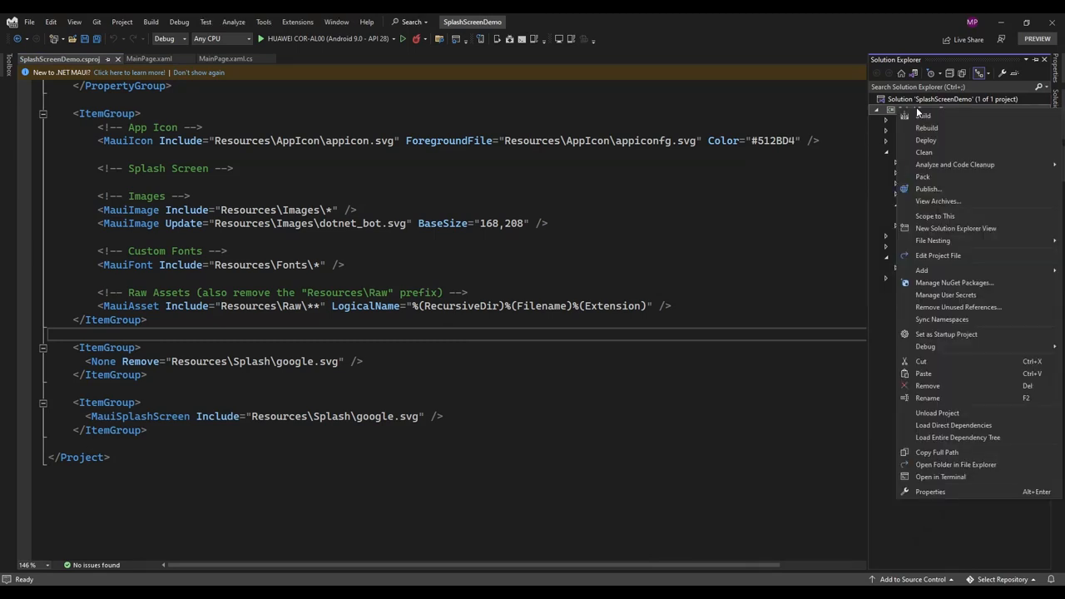
pyautogui.click(270, 398)
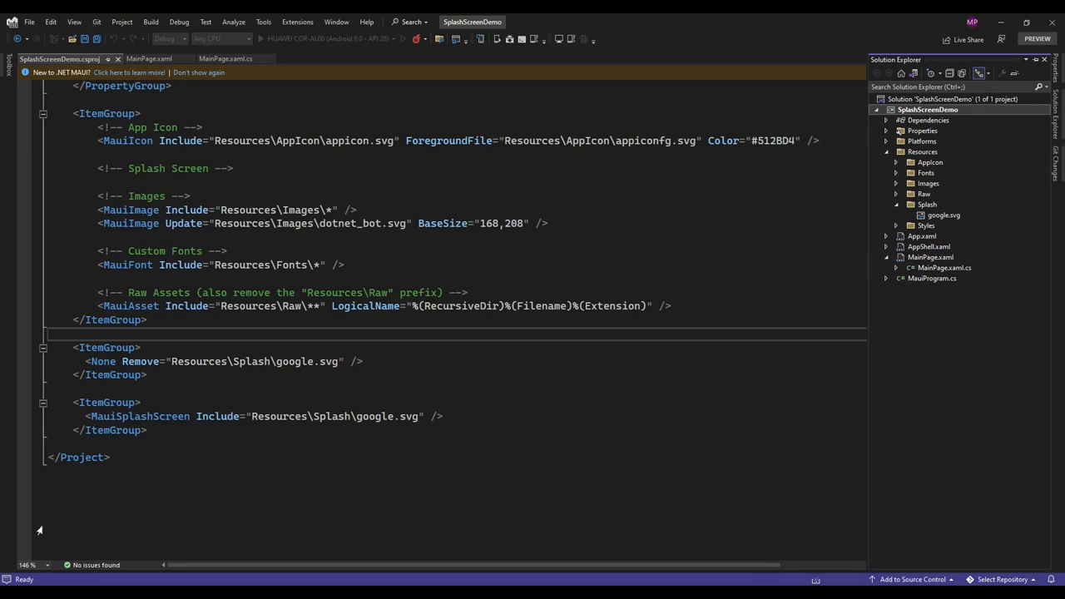
pyautogui.moveTo(898, 168)
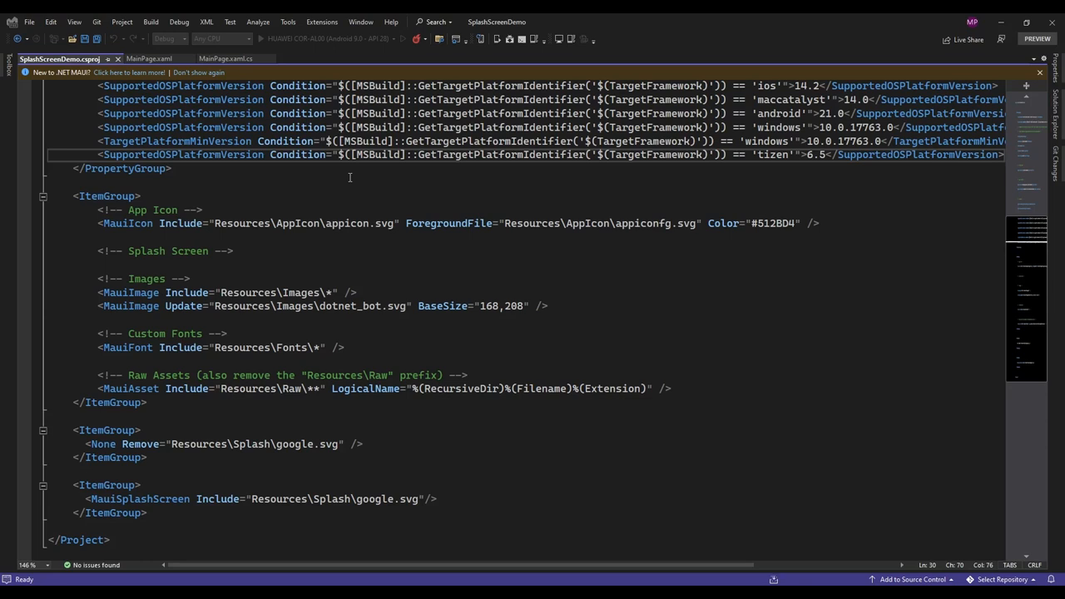
pyautogui.click(150, 22)
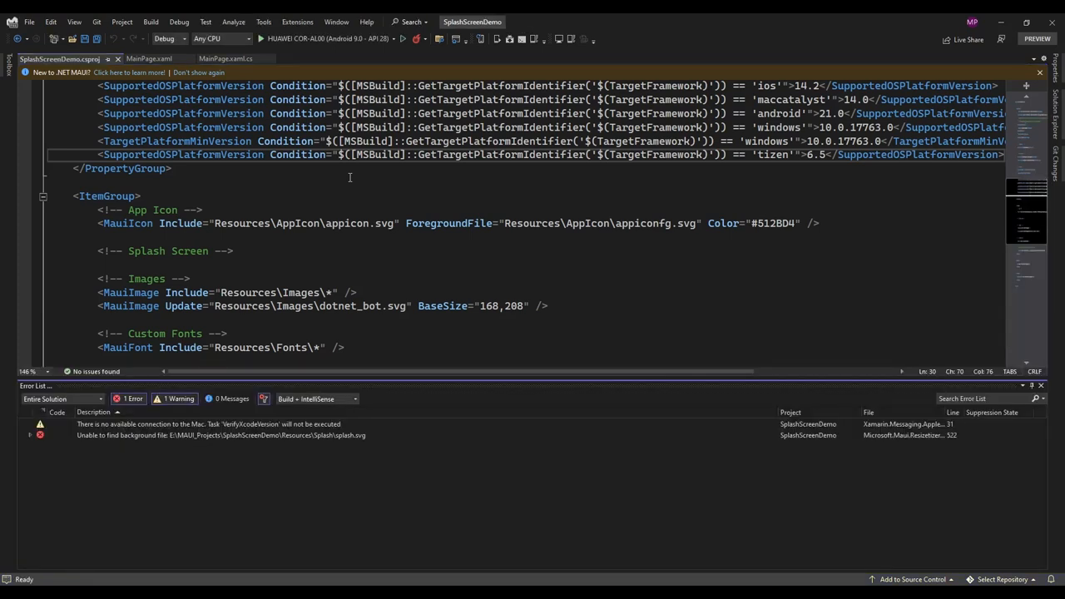
pyautogui.moveTo(394, 289)
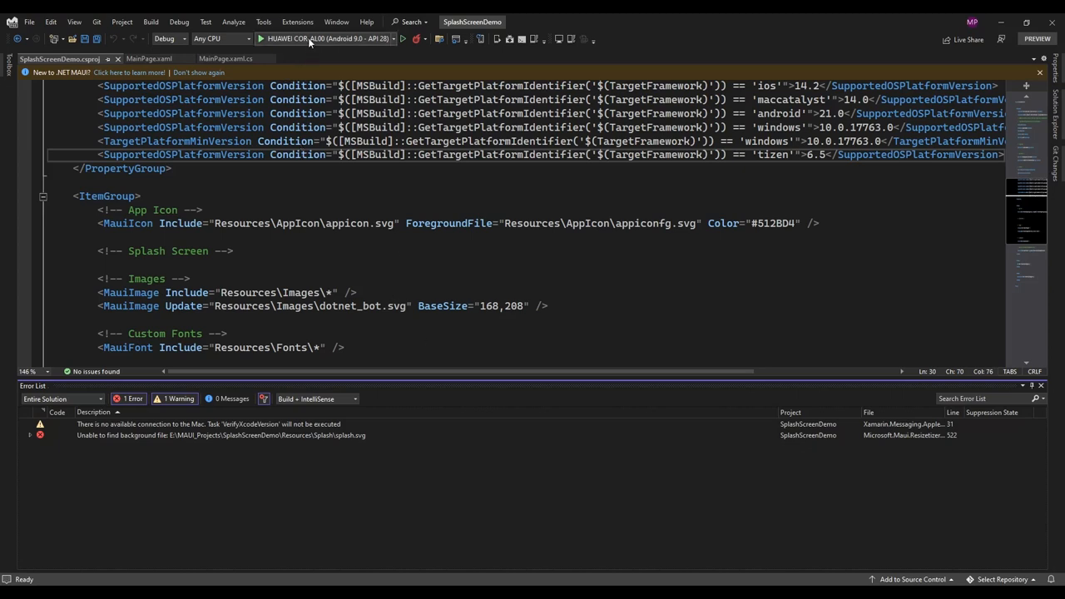
# Build and launch the app on the HUAWEI COR-AL00 Android device.
pyautogui.click(260, 39)
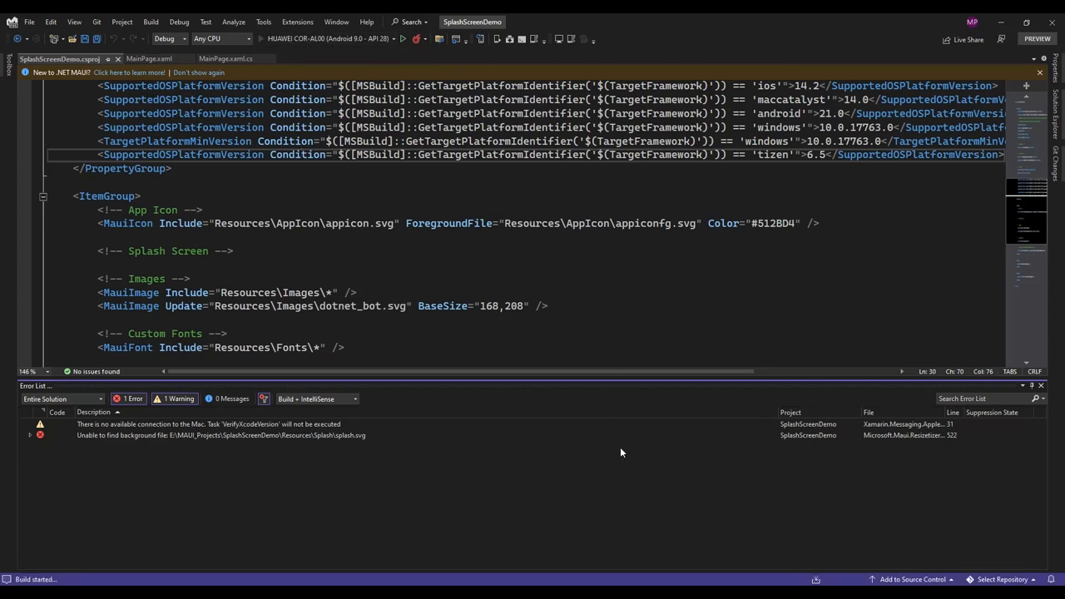
pyautogui.click(402, 39)
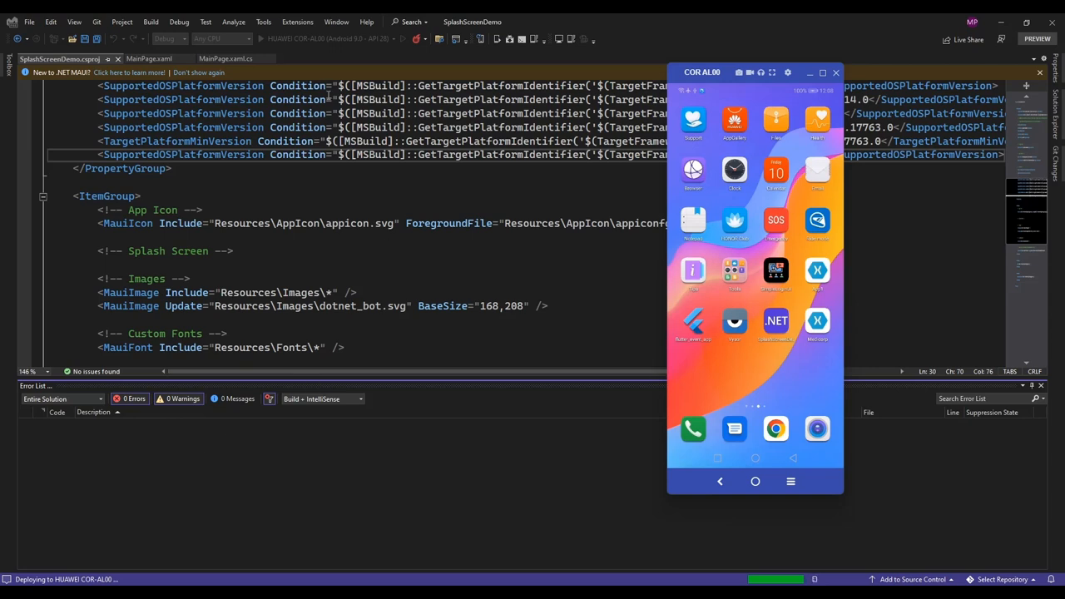
pyautogui.moveTo(146, 463)
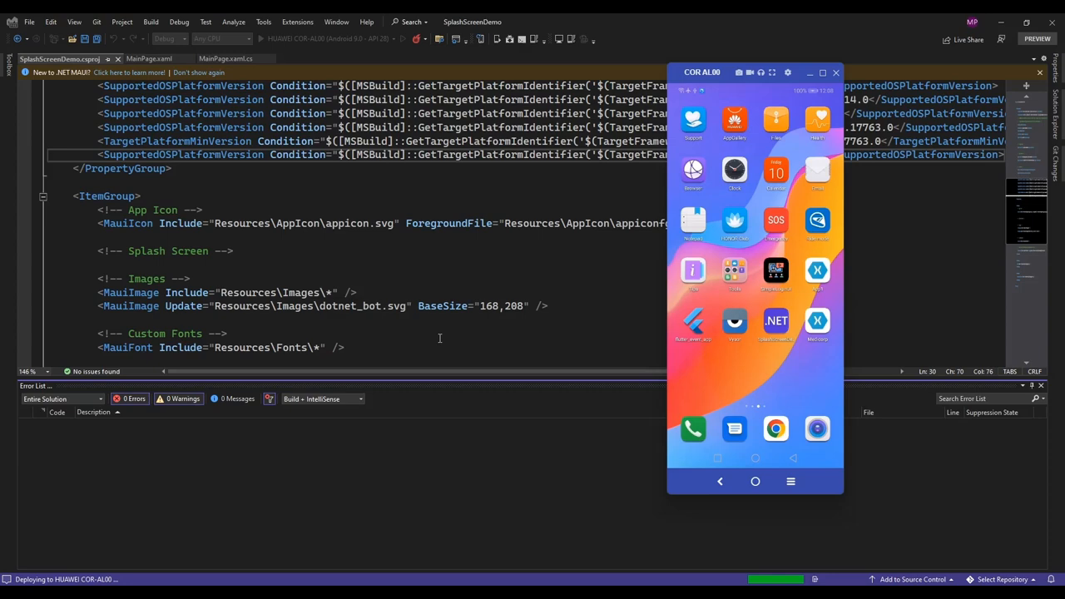
pyautogui.moveTo(816, 63)
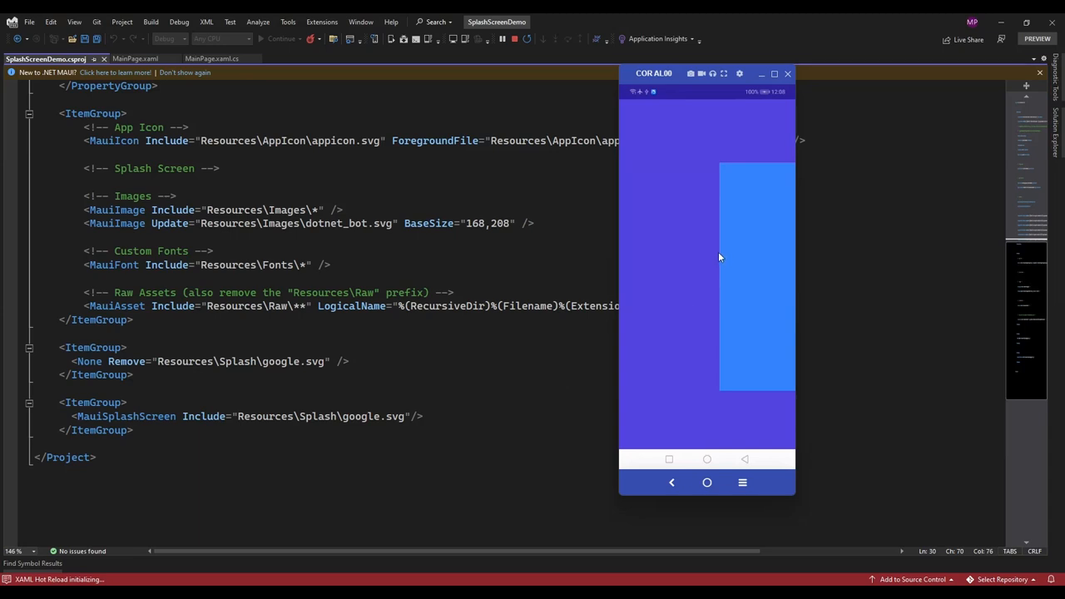
pyautogui.moveTo(715, 200)
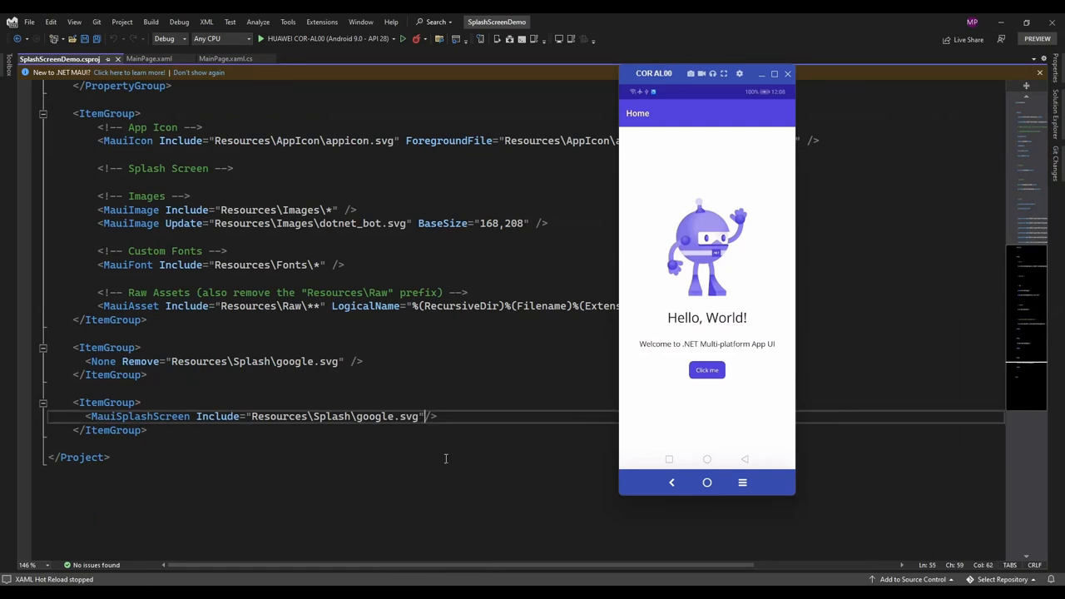
# Give the google.svg MauiSplashScreen entry BaseSize="128,128" and show Solution Explorer.
pyautogui.write('BaseSi')
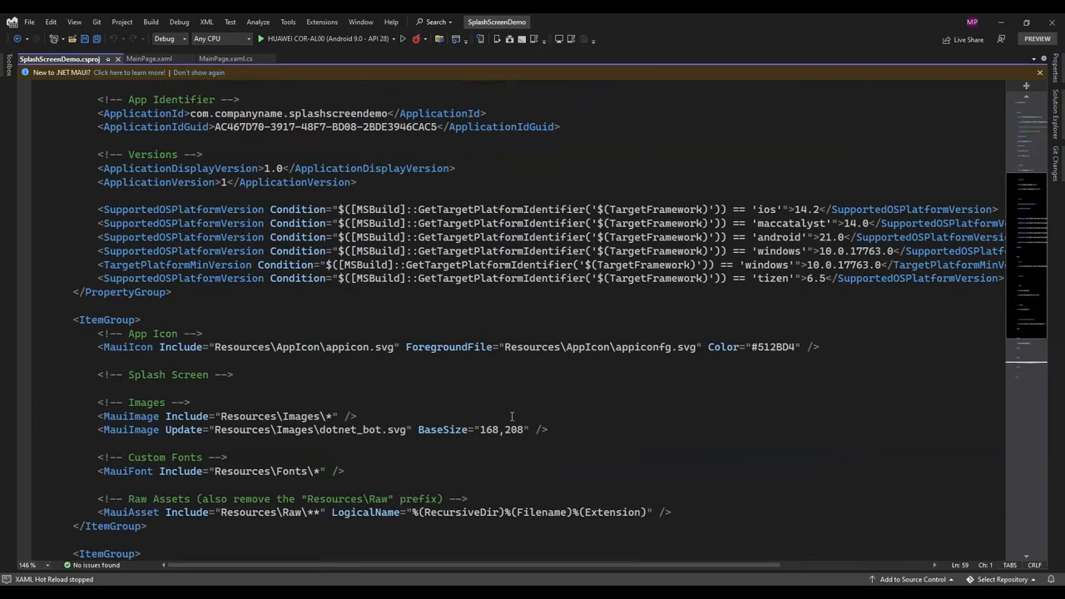
pyautogui.scroll(-3)
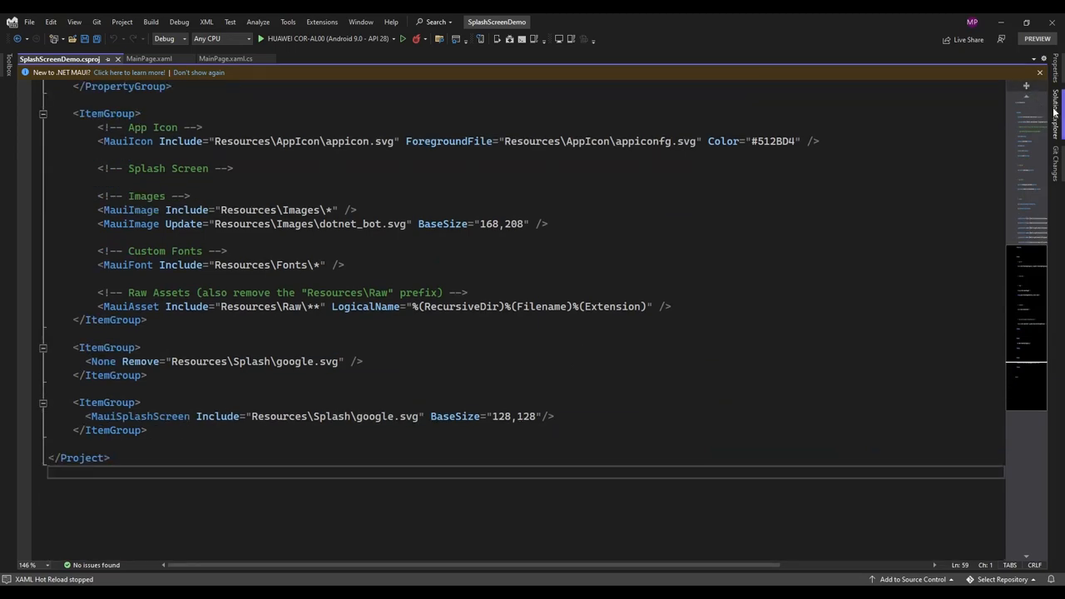
pyautogui.click(1055, 112)
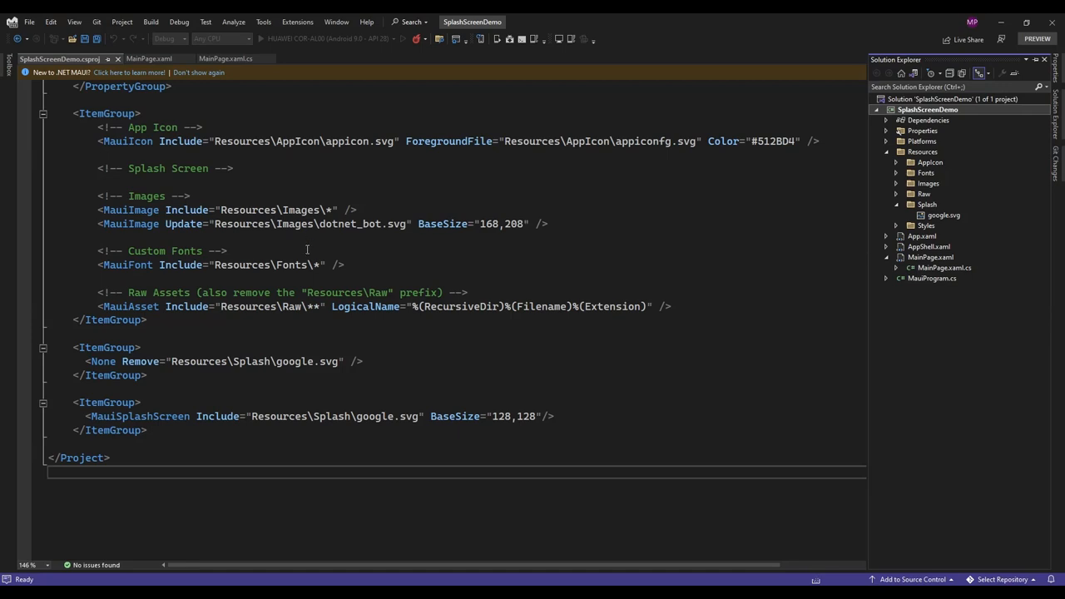
pyautogui.moveTo(322, 378)
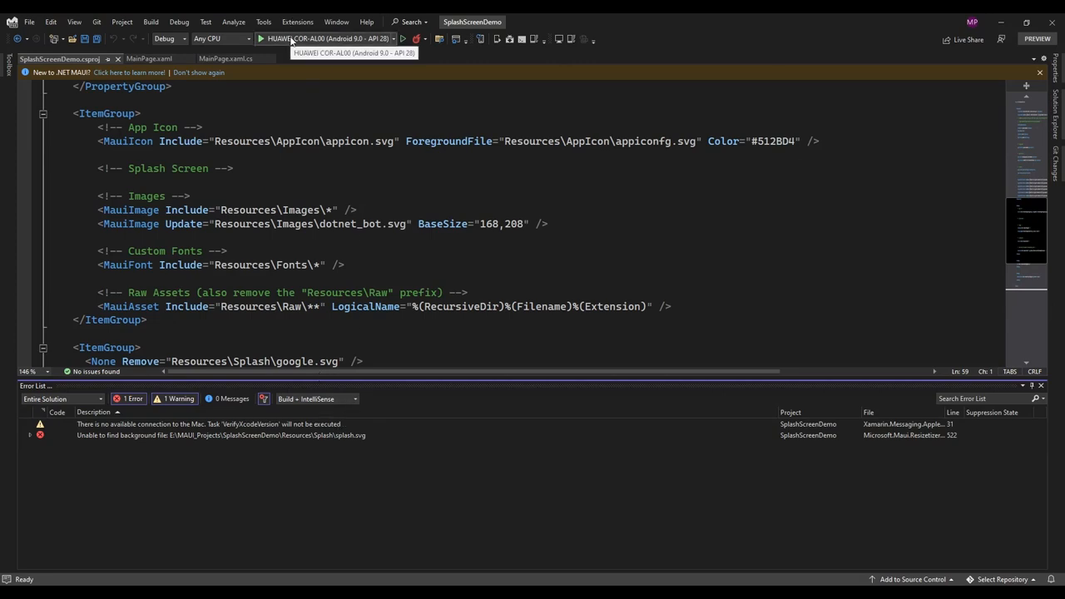
# Rerun the app on the Android device to view the properly sized Google logo splash.
pyautogui.click(260, 38)
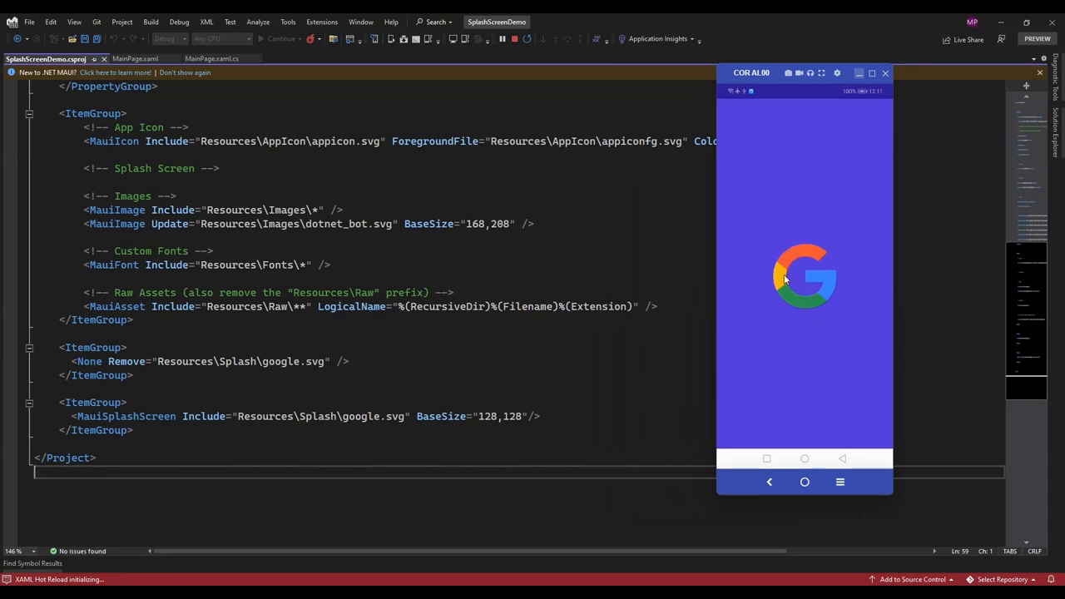
pyautogui.moveTo(762, 348)
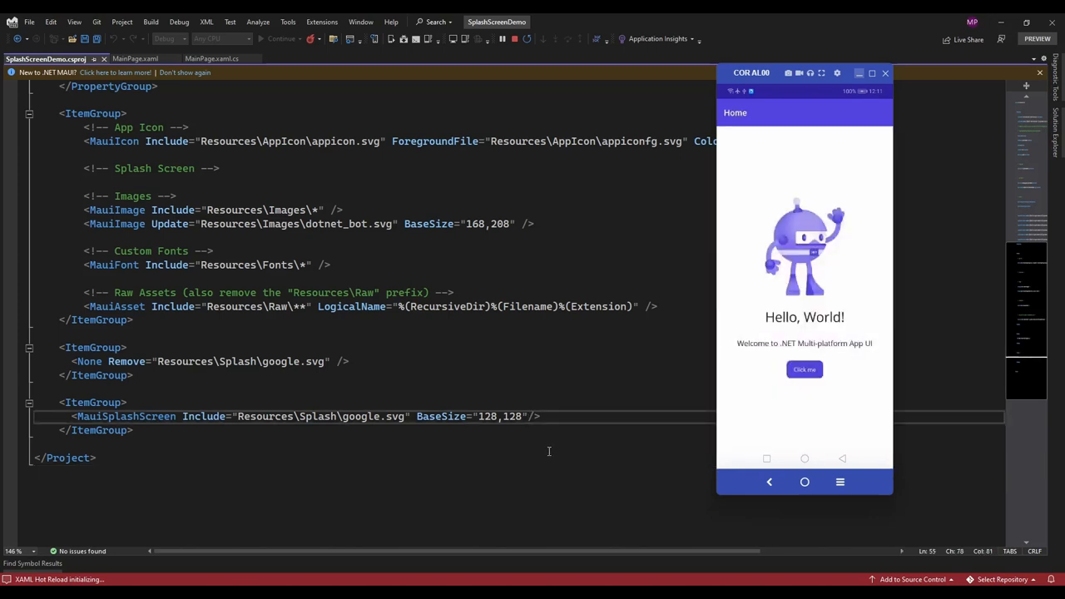
# Type a Color attribute reading #FFFFF into the google.svg splash screen entry.
pyautogui.write('C')
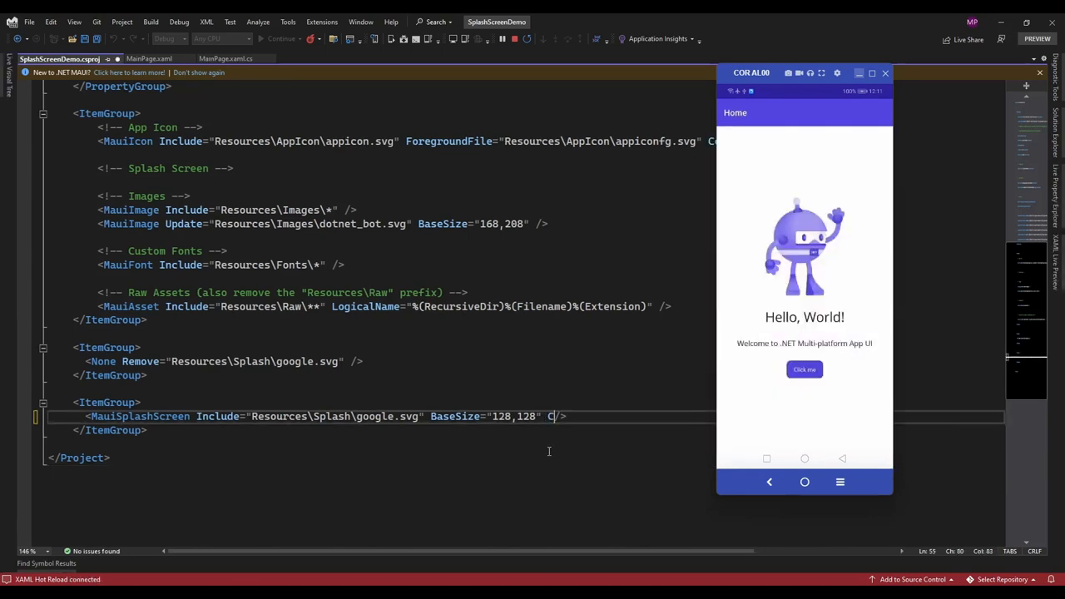
pyautogui.write('olor=""')
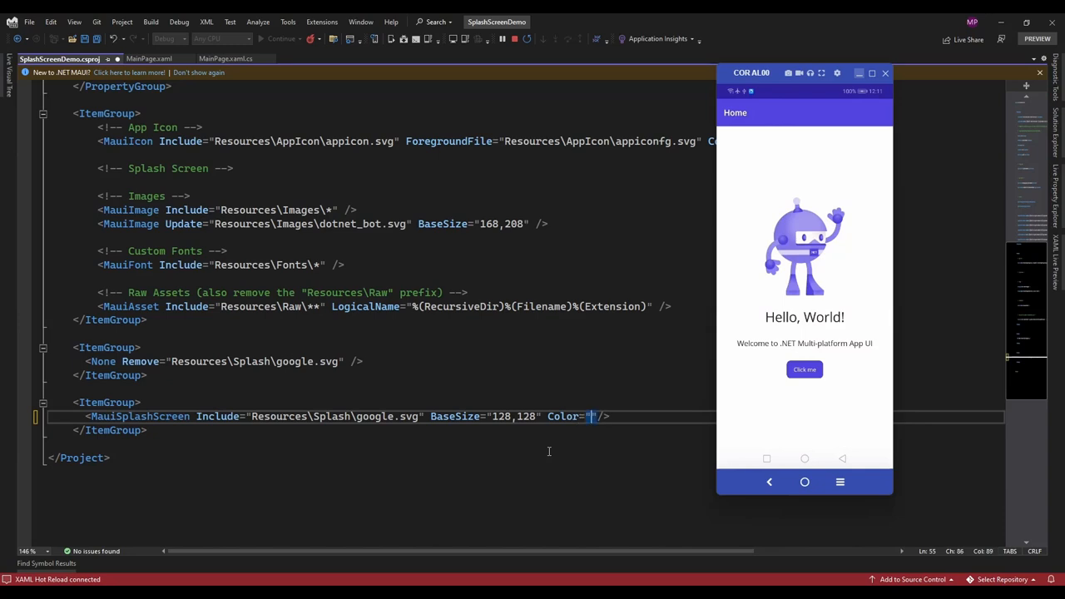
pyautogui.write('FF')
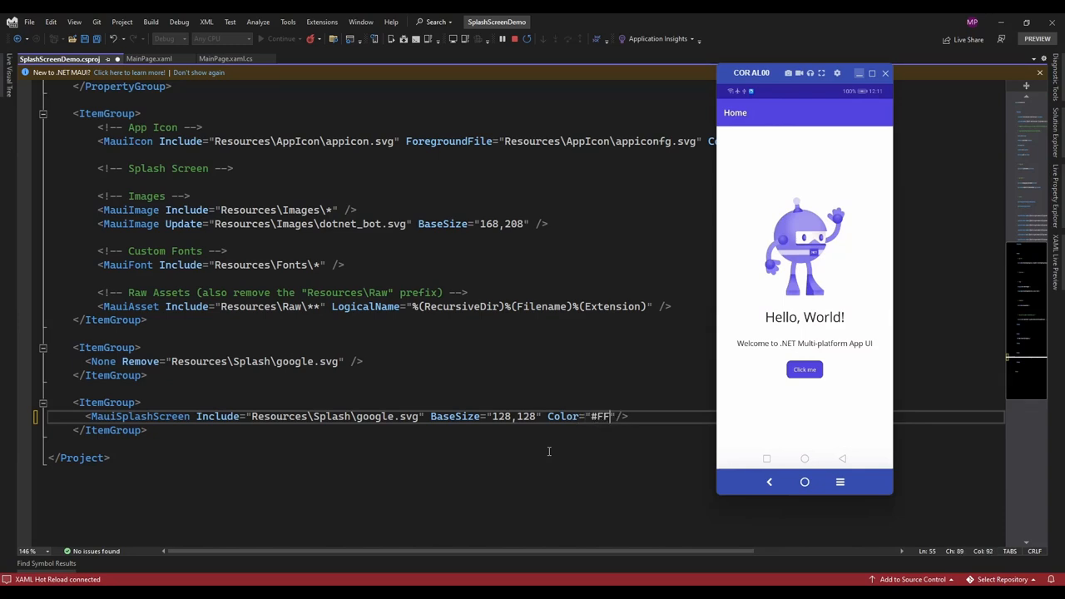
pyautogui.write('FFF')
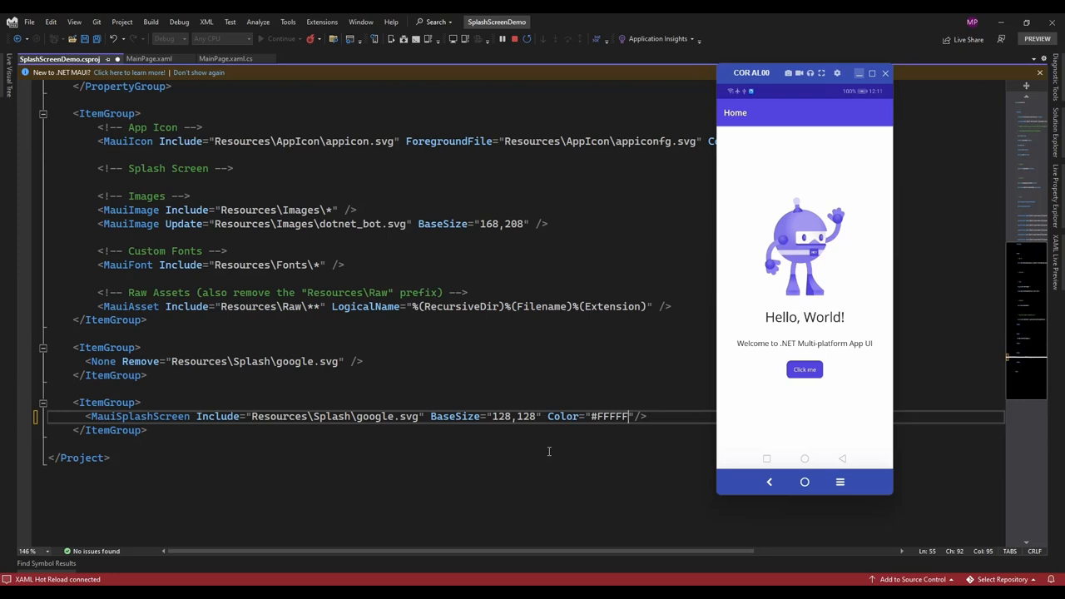